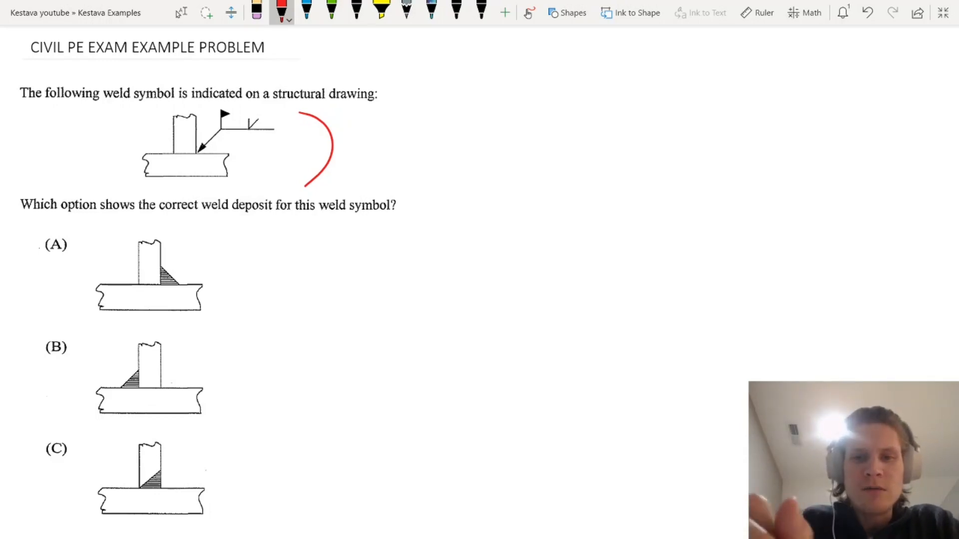
- Draw a circled field flag, cross out options A and B, and sketch the weld symbol with flag and arrow in red
left_click_drag(551, 150, 559, 121)
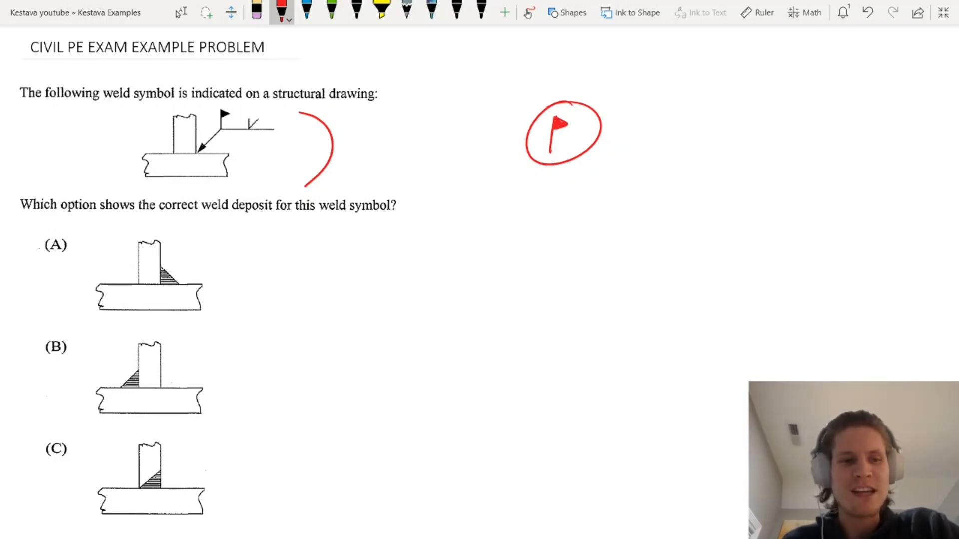
scroll("down", 3)
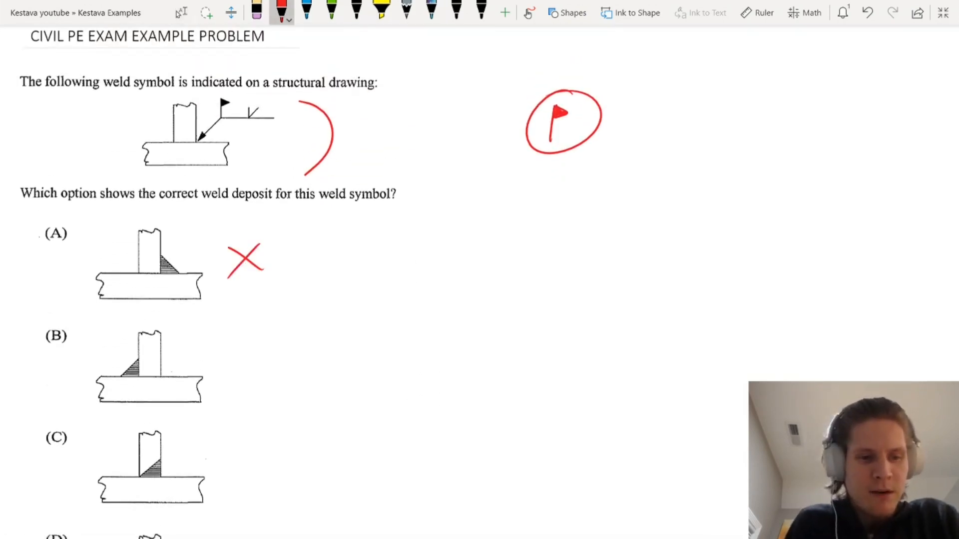
left_click_drag(231, 354, 258, 382)
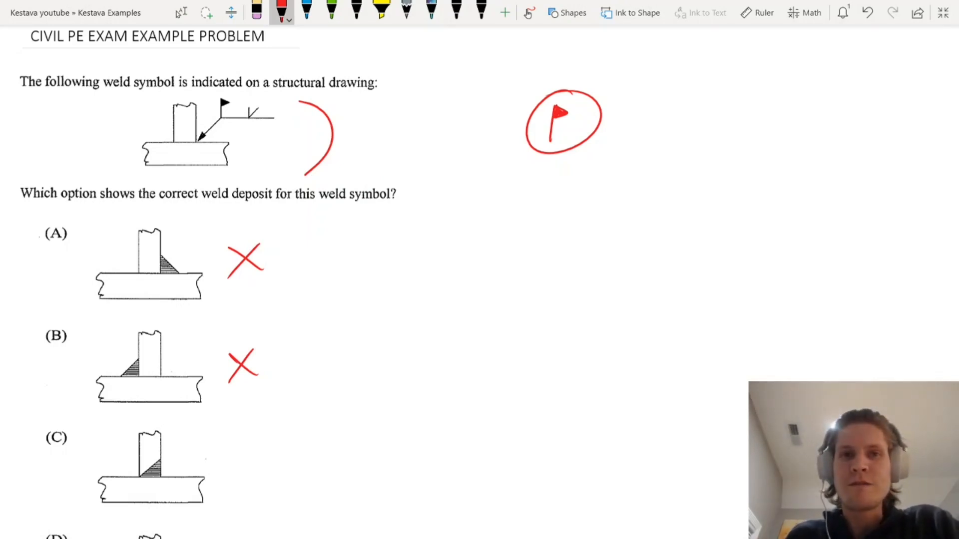
left_click_drag(676, 142, 795, 142)
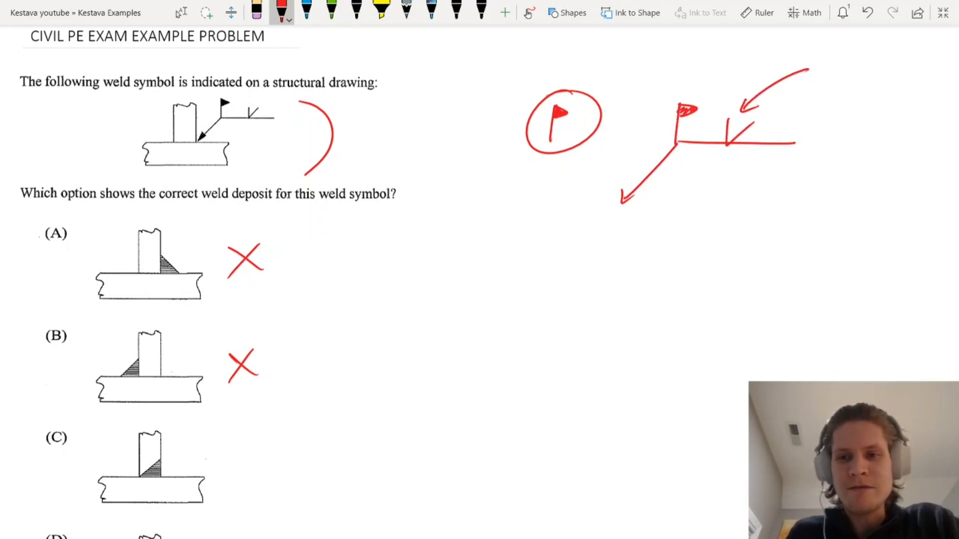
left_click_drag(669, 265, 795, 265)
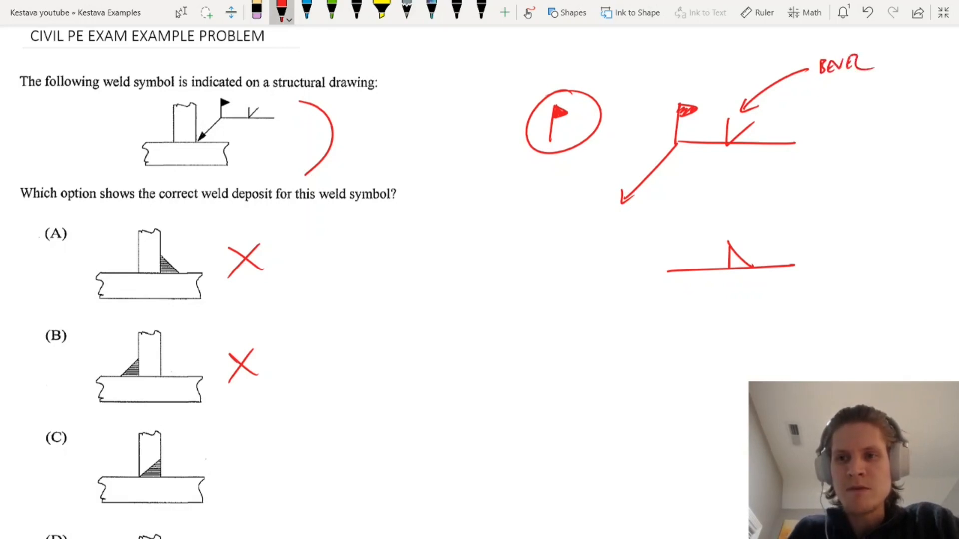
- Add red leader arrows, flags and bevel marks to options C and D, with an arrow pointing at C
scroll("down", 3)
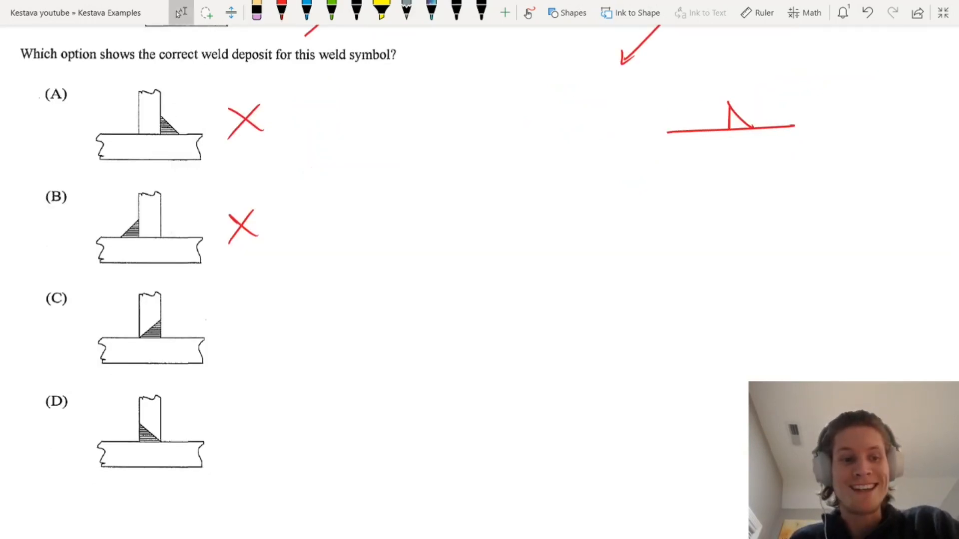
left_click_drag(161, 336, 202, 299)
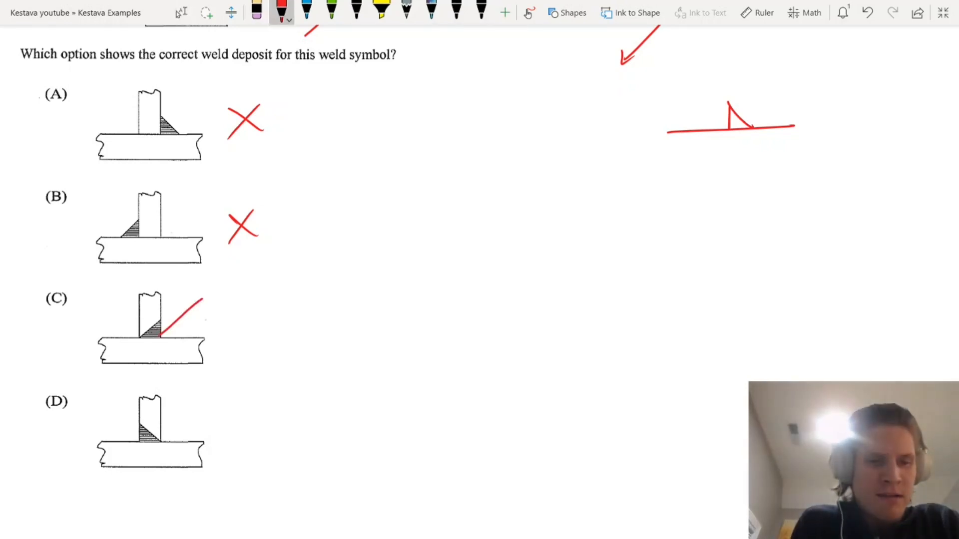
left_click_drag(276, 293, 162, 336)
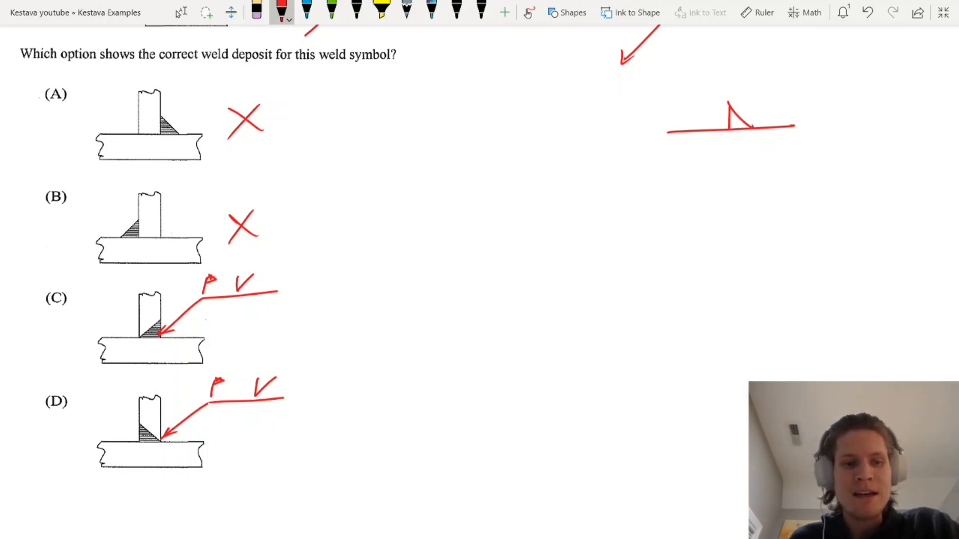
left_click_drag(309, 304, 405, 308)
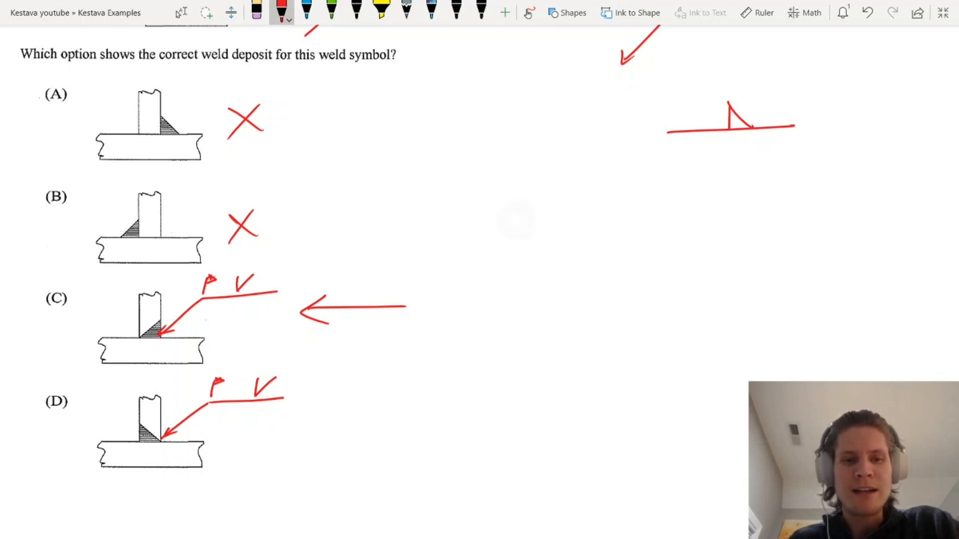
scroll("down", 3)
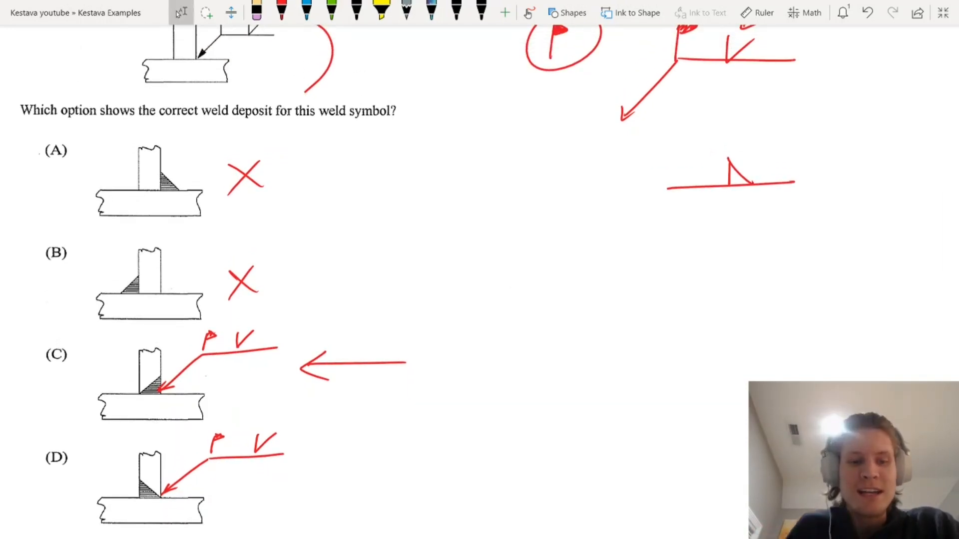
- Circle the bevel mark with a dashed red loop and sketch a T-joint with symbol and hatched arrow-side weld
scroll("down", 3)
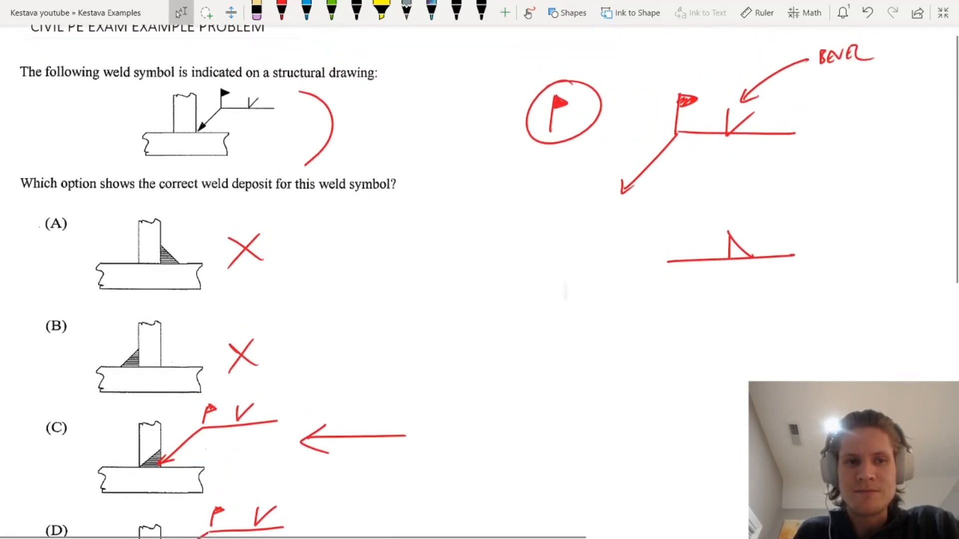
left_click(281, 12)
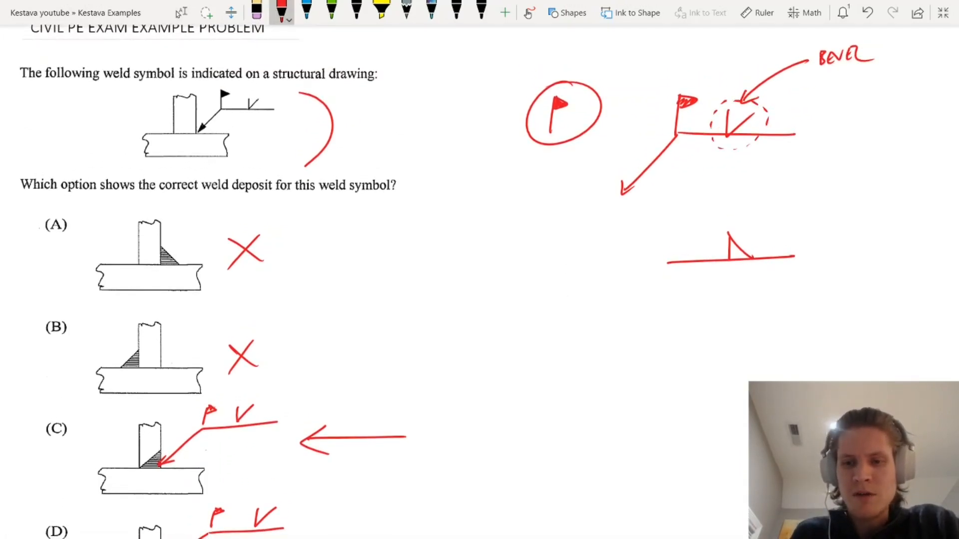
left_click_drag(617, 412, 813, 340)
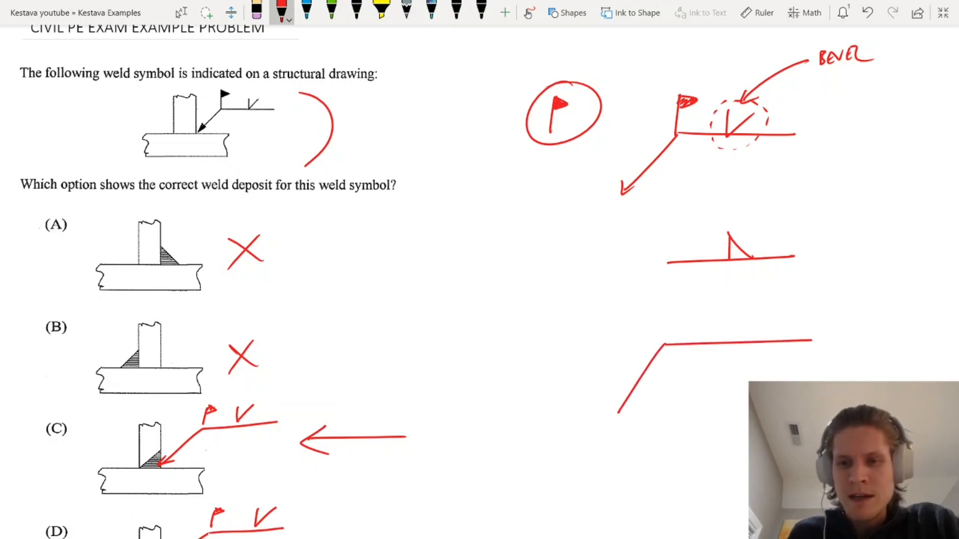
left_click_drag(752, 380, 728, 343)
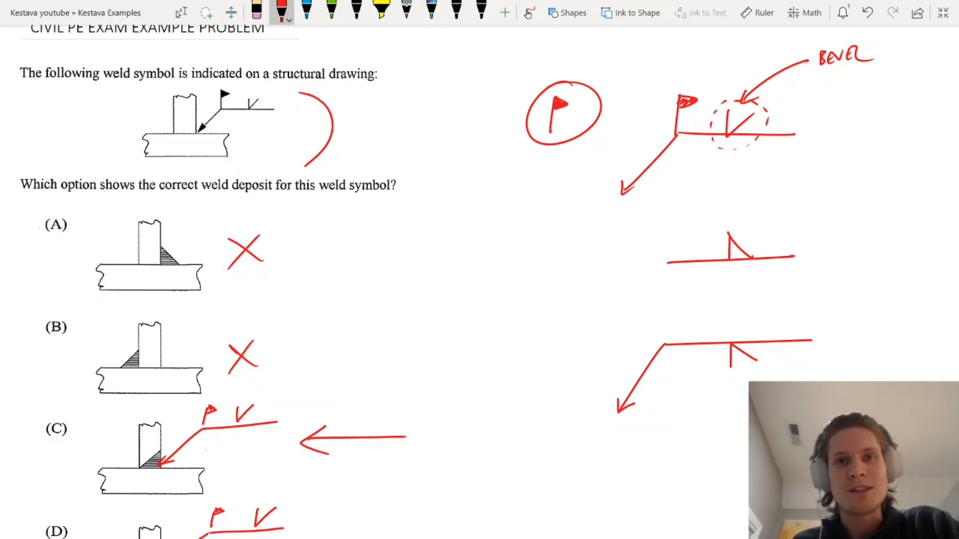
left_click_drag(614, 334, 614, 416)
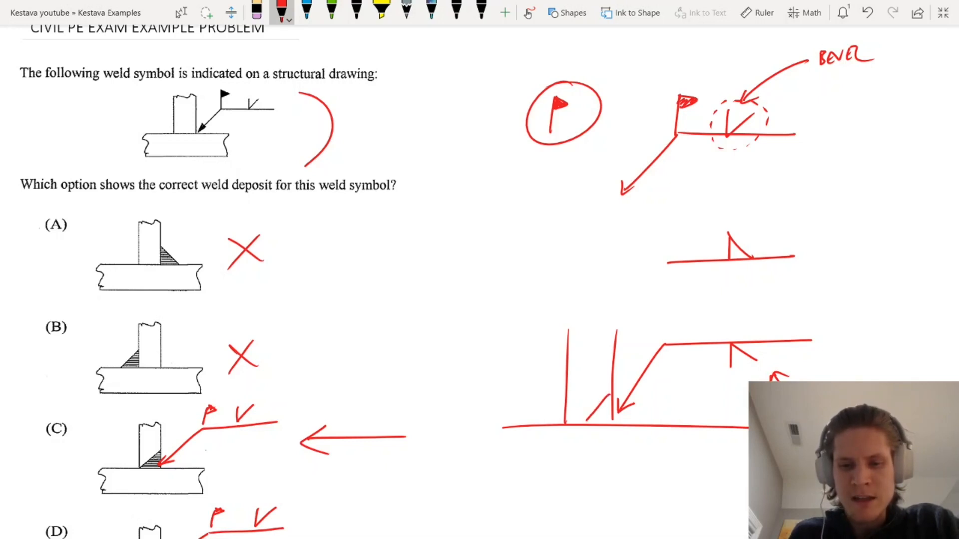
left_click_drag(587, 422, 611, 398)
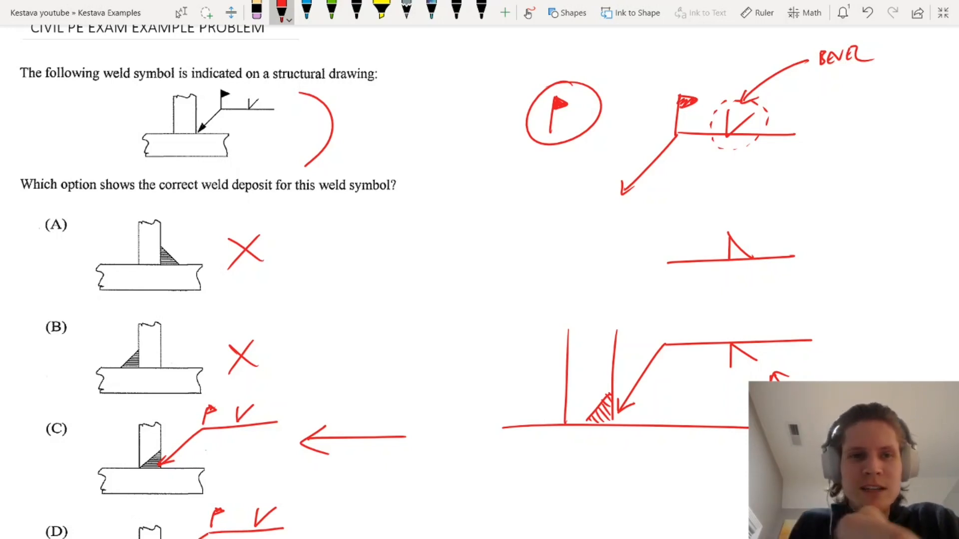
- Add the other-side bevel mark and hatched weld to the sketch in green ink
left_click(331, 12)
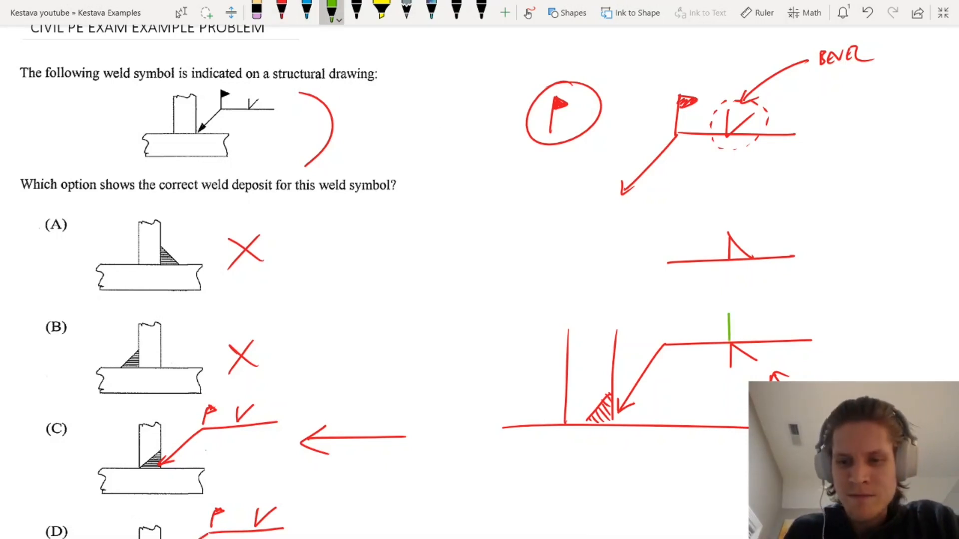
left_click_drag(728, 349, 749, 314)
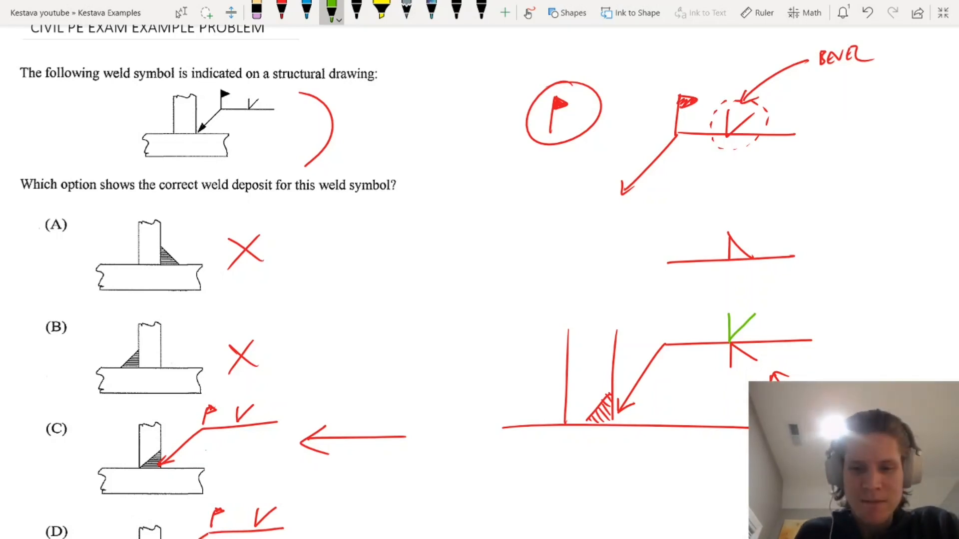
left_click_drag(567, 392, 587, 421)
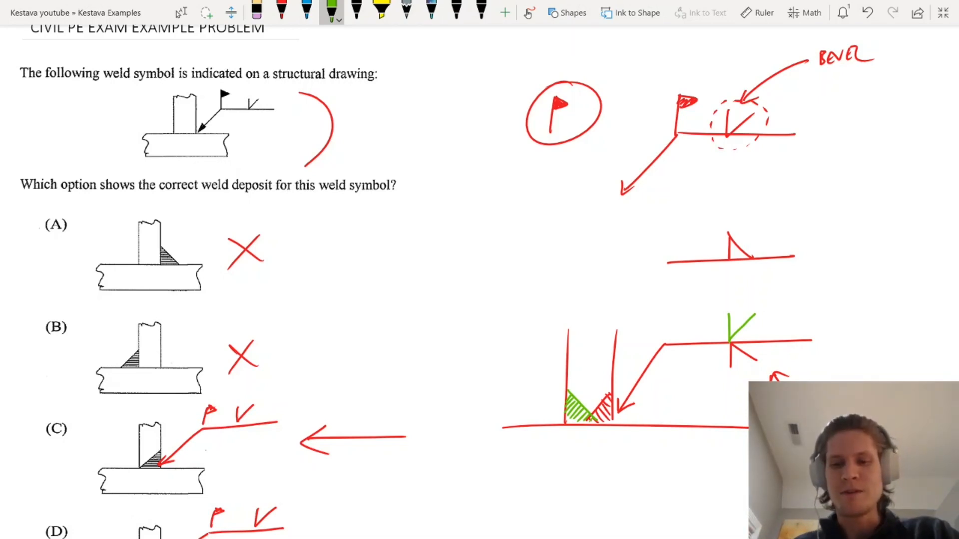
- Circle answer D in green, then start a red sketch of a new joint's plates with base line and weld symbol
scroll("down", 3)
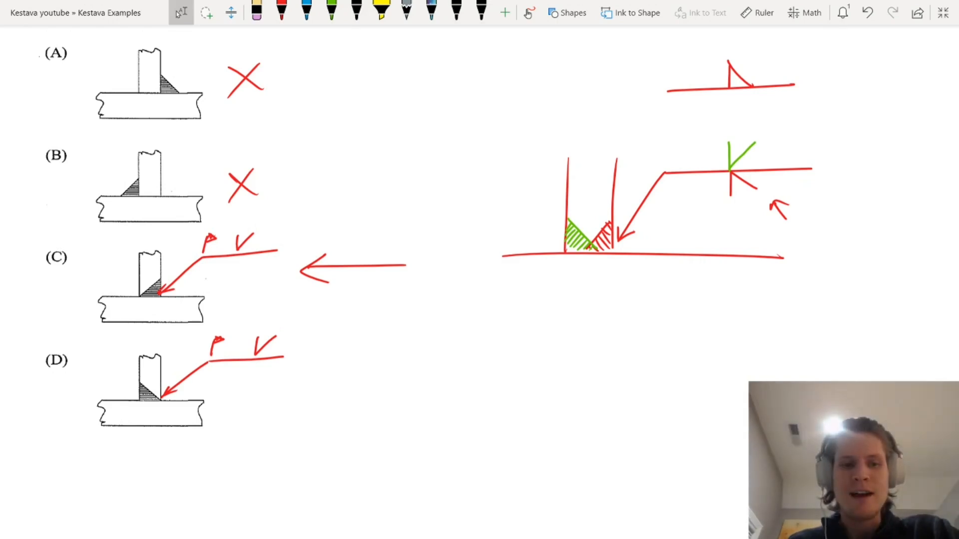
left_click(330, 12)
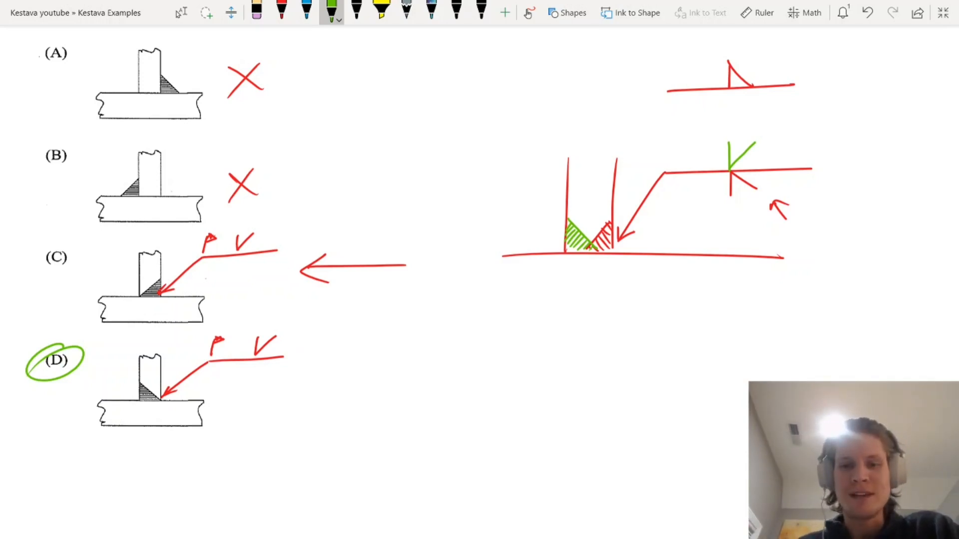
left_click(282, 9)
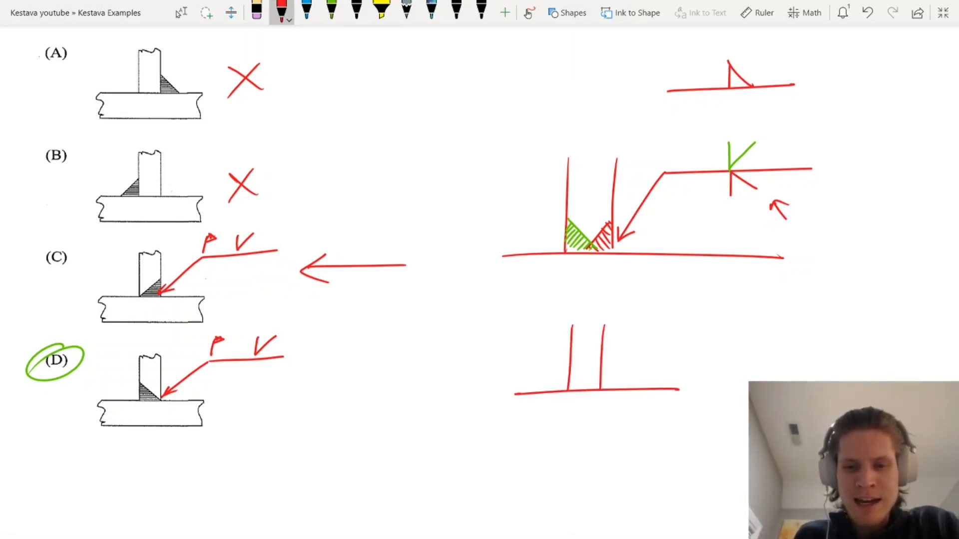
left_click_drag(507, 425, 669, 413)
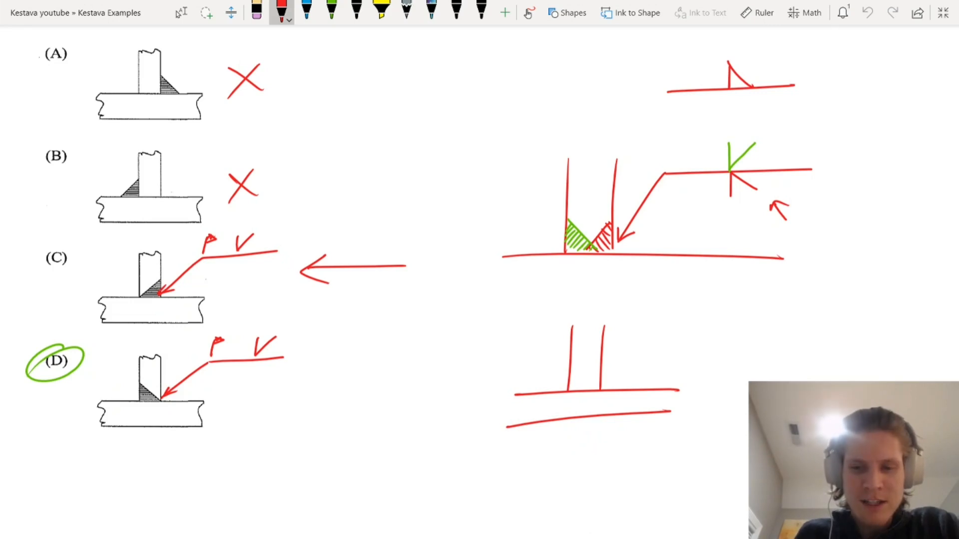
left_click_drag(550, 379, 755, 323)
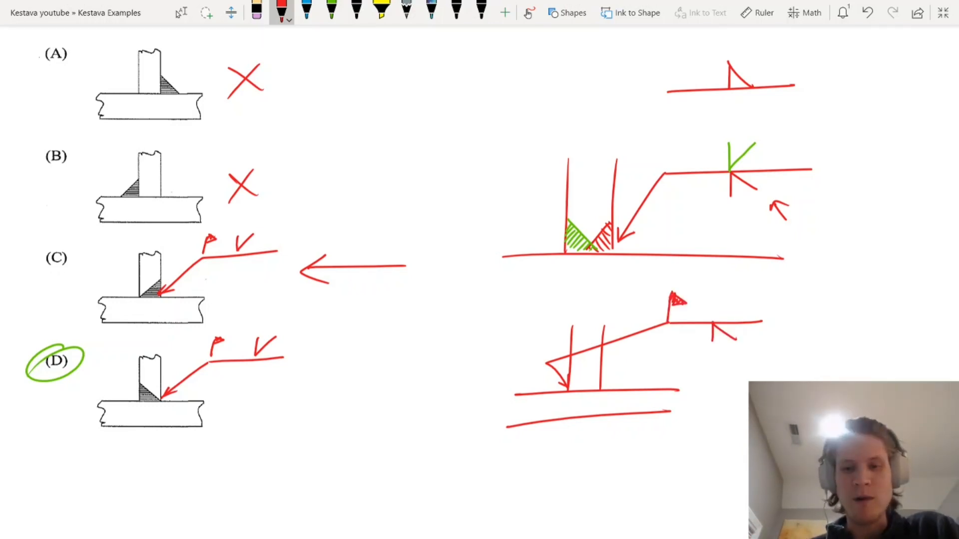
- Outline the original weld symbol in red, circle its flag in blue and its arrow tip in green
scroll("down", 3)
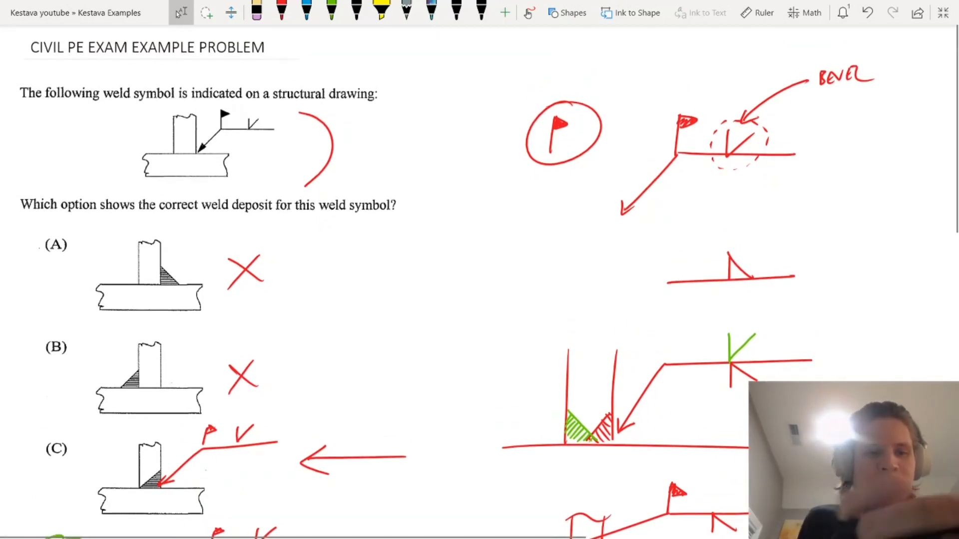
left_click(282, 12)
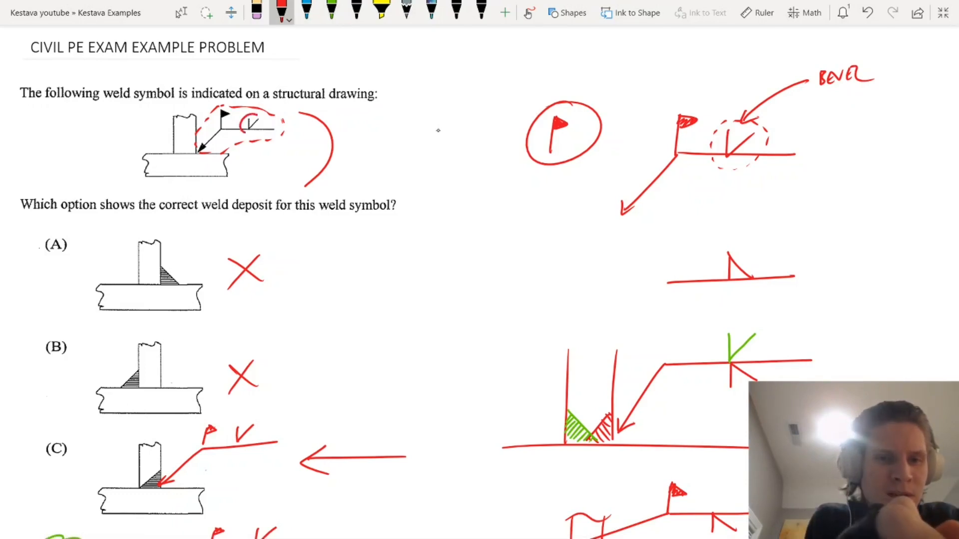
left_click(305, 11)
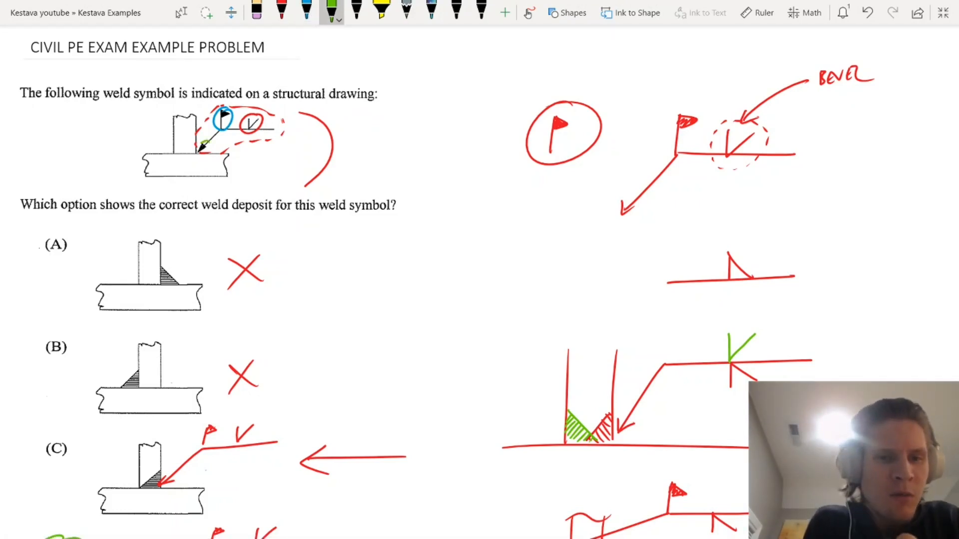
left_click_drag(195, 153, 211, 147)
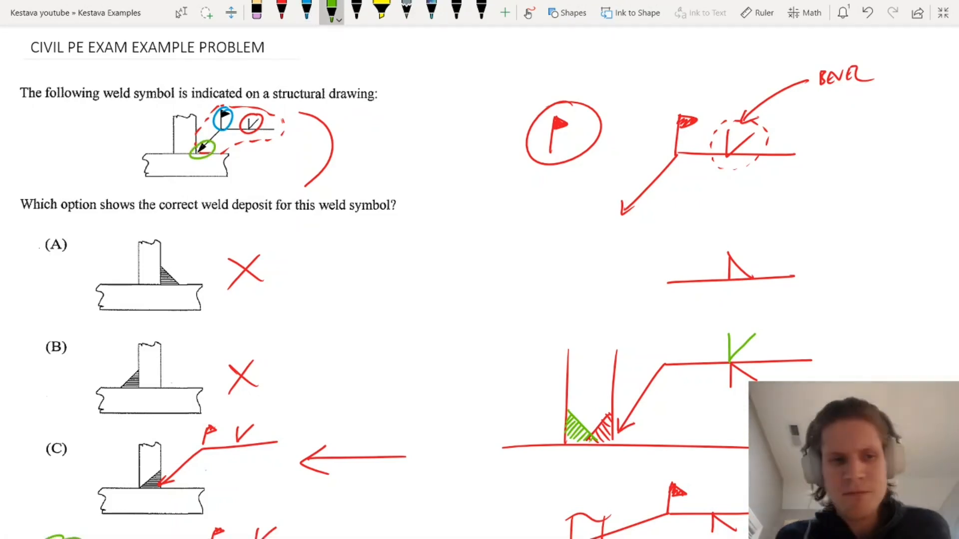